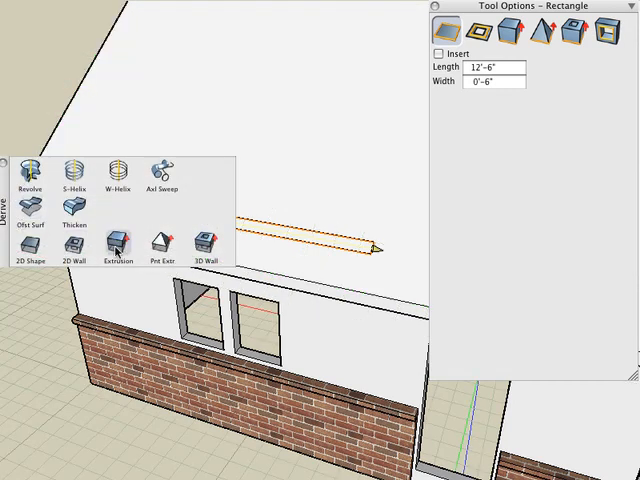
- Model the first dormer box with its two windows and sketch a rectangle on its top face
{"action": "left_click", "coordinate": [118, 242]}
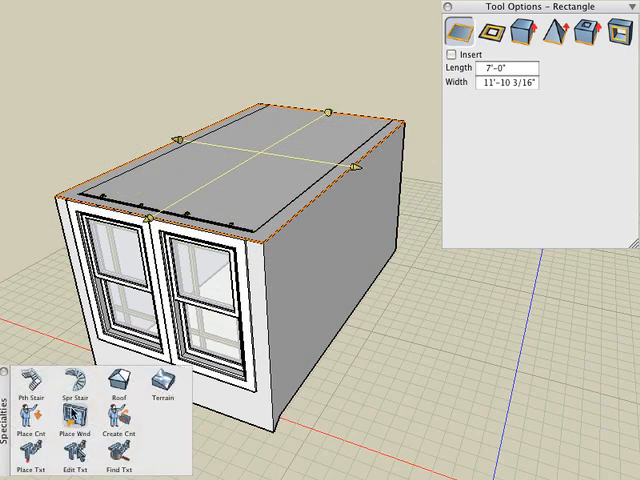
- Add a gable roof to the dormer box with rise 8.000 and overhang 0'-6"
{"action": "left_click", "coordinate": [118, 396]}
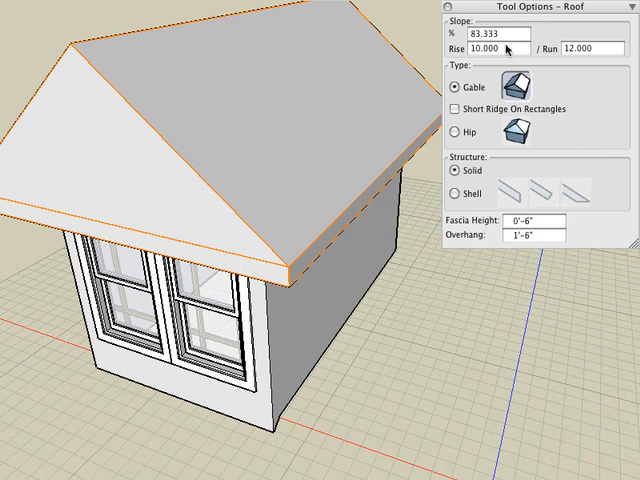
{"action": "type", "text": "8.000"}
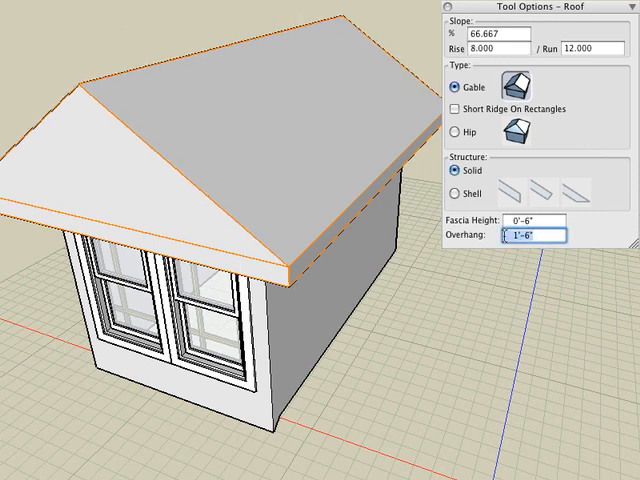
{"action": "type", "text": "0'-6\""}
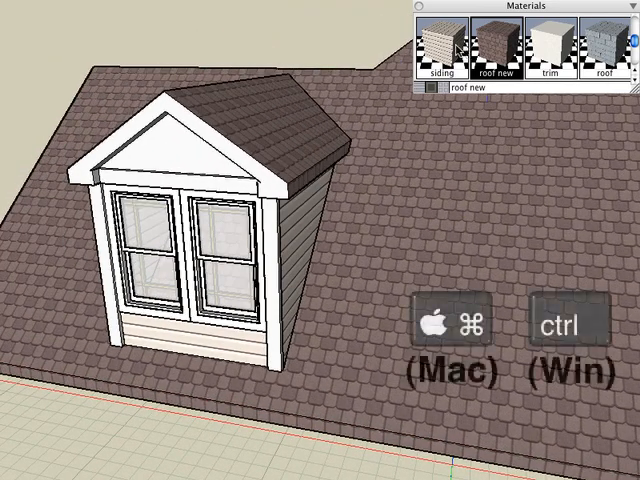
- Paint the remaining dormer wall faces with the siding material
{"action": "left_click", "coordinate": [436, 48]}
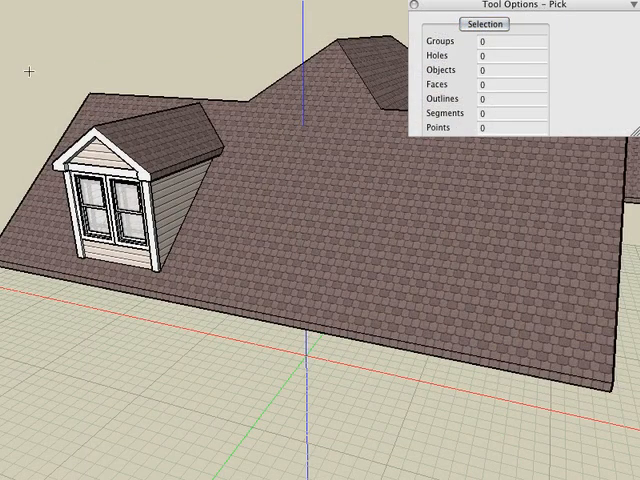
- Select the finished textured dormer so it can be duplicated along the roof
{"action": "left_click", "coordinate": [110, 200]}
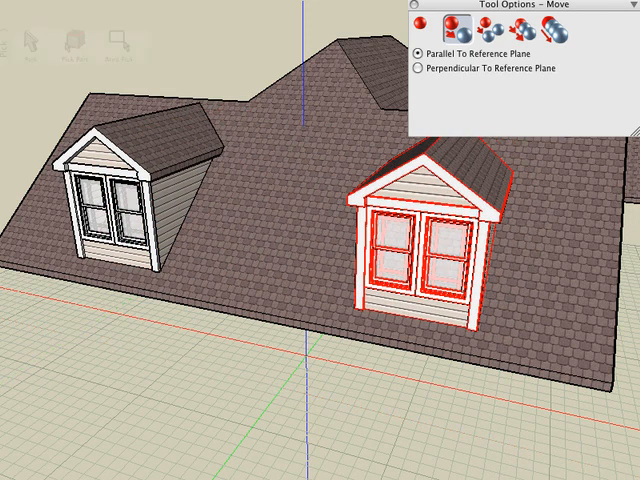
- Place the dormer copy along the roof and align it with the facade below
{"action": "left_click", "coordinate": [410, 68]}
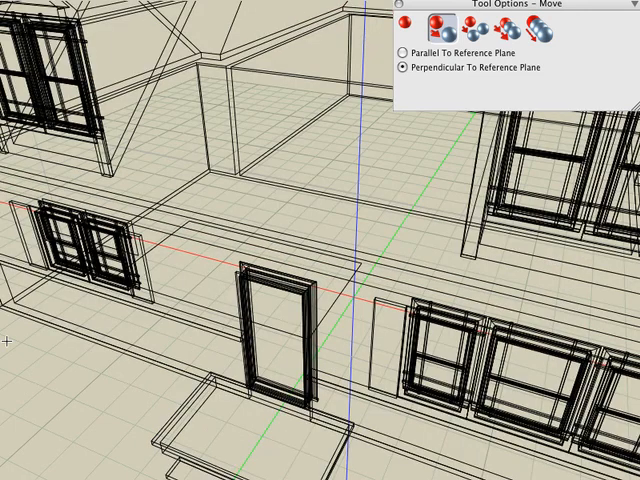
{"action": "left_click", "coordinate": [400, 52]}
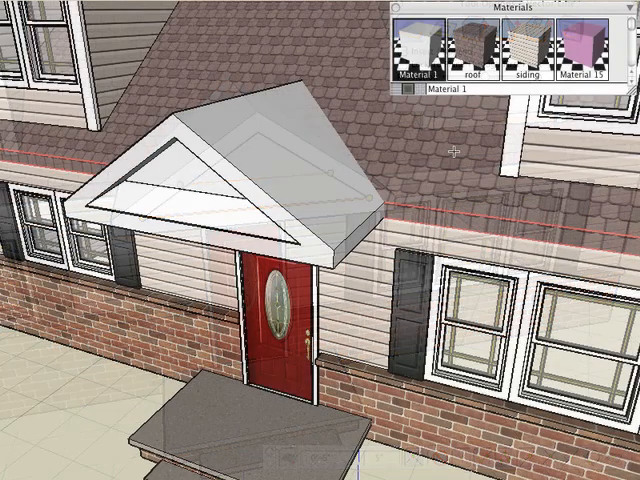
- Apply shingles to the porch roof and siding to its gable face
{"action": "left_click", "coordinate": [476, 44]}
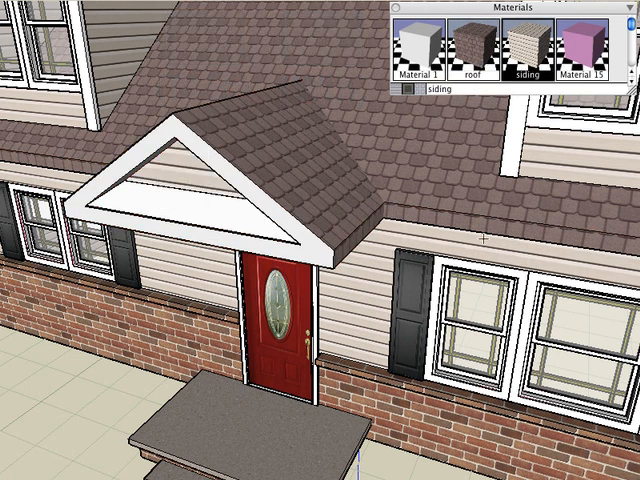
{"action": "left_click", "coordinate": [474, 48]}
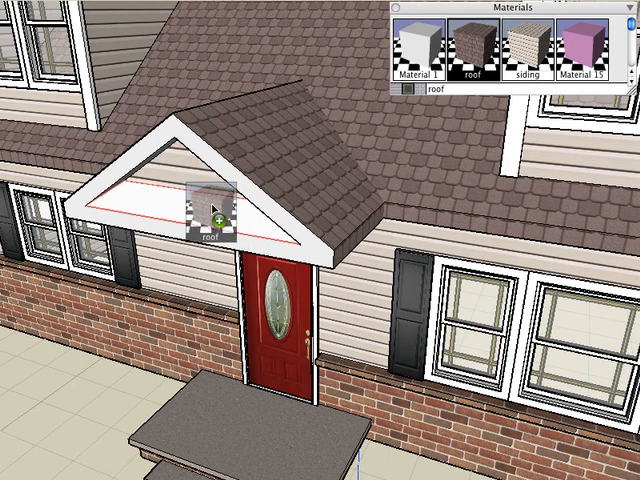